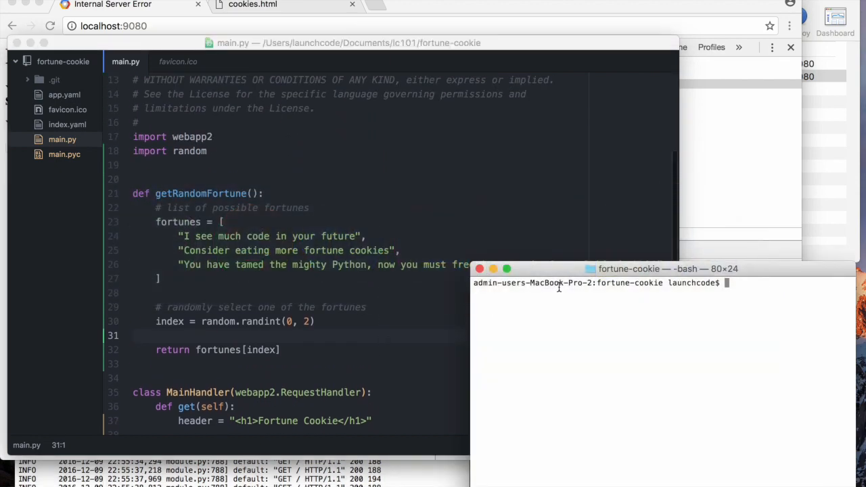
- Position the Terminal window and run git status on the fortune-cookie master branch
drag(663, 268, 582, 239)
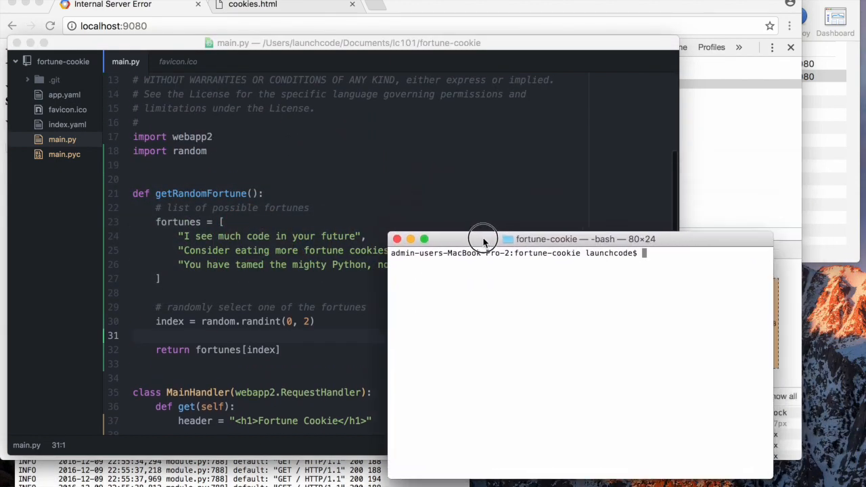
drag(483, 238, 484, 248)
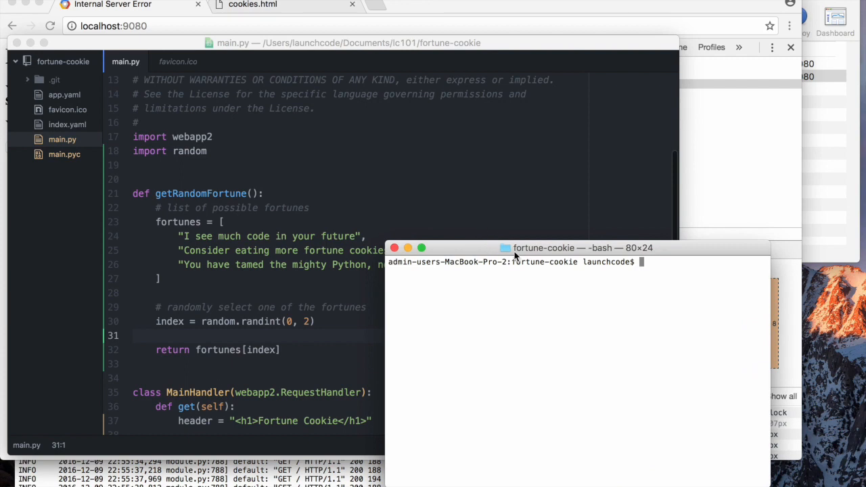
text(GI)
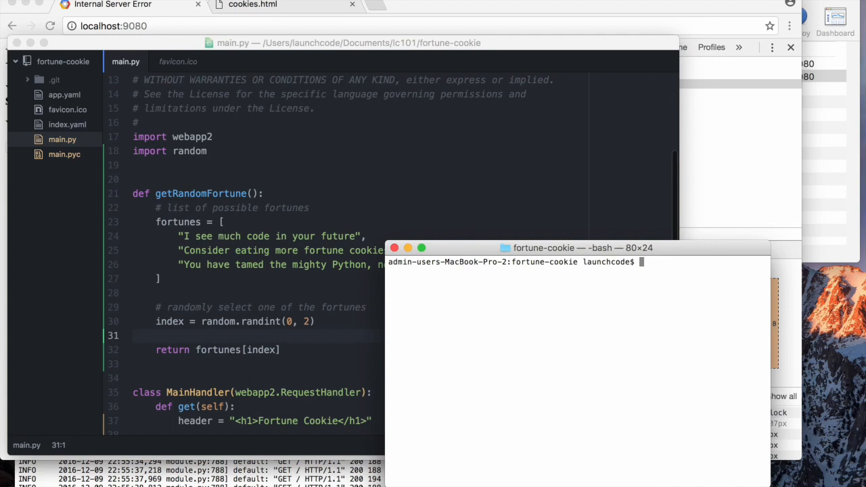
text(git status)
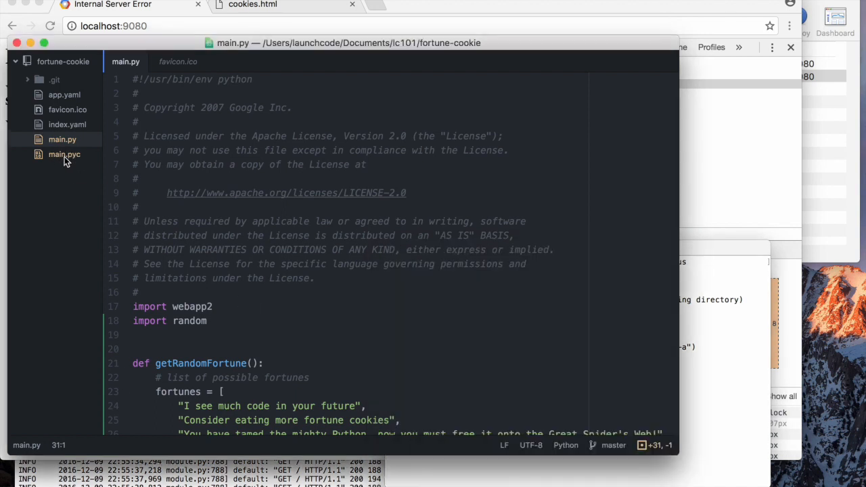
mouse_move(64, 155)
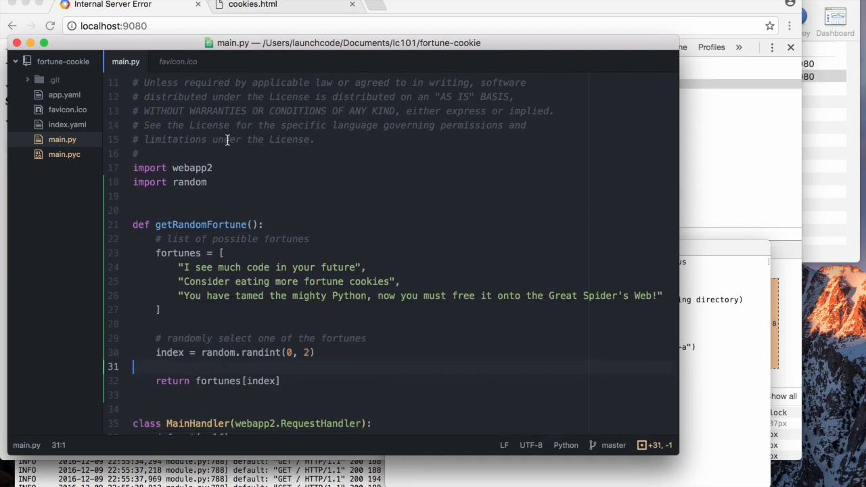
- Review main.py, view the compiled main.pyc, then return to the main.py source
scroll(down, 3)
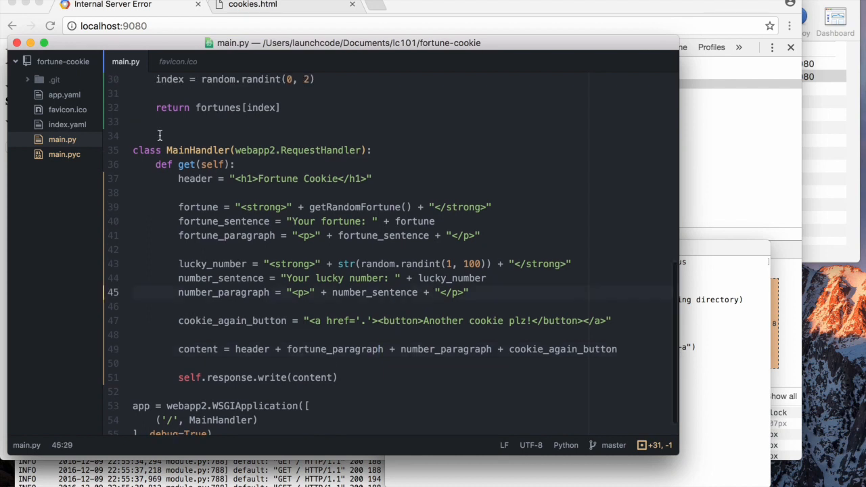
click(297, 335)
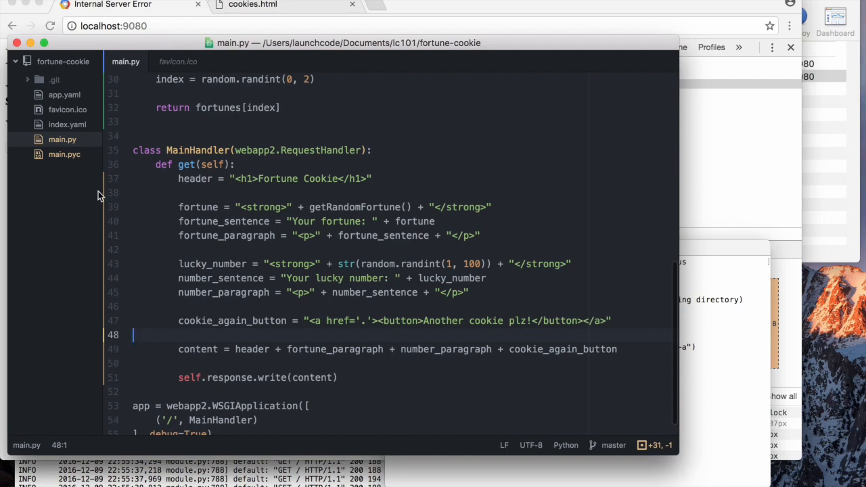
click(65, 155)
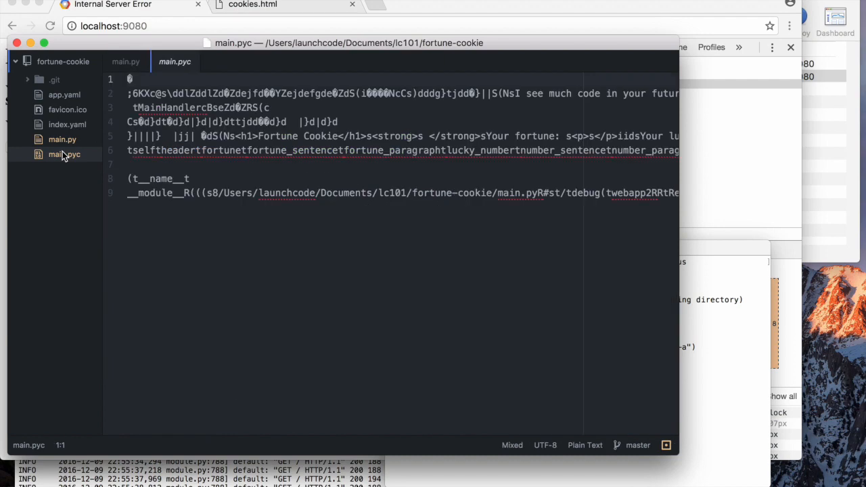
mouse_move(314, 292)
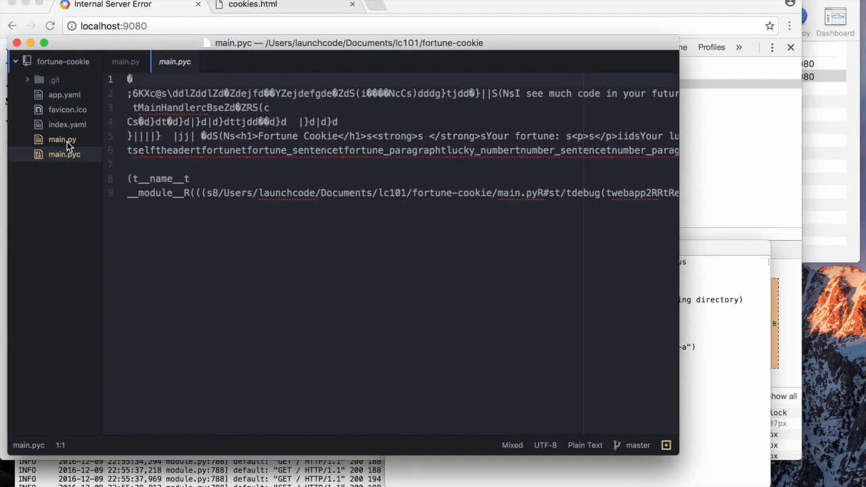
click(125, 62)
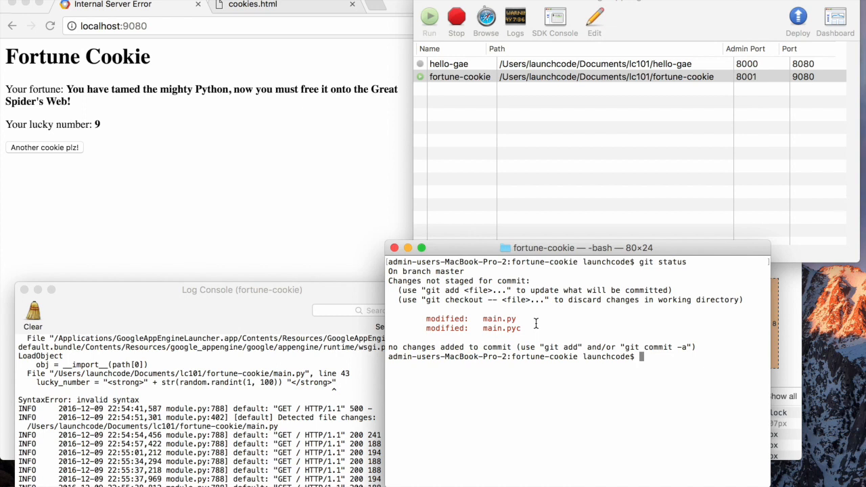
- Stage all changes and commit with message "implemented lucky number and random fortune and refresh button"
double_click(501, 329)
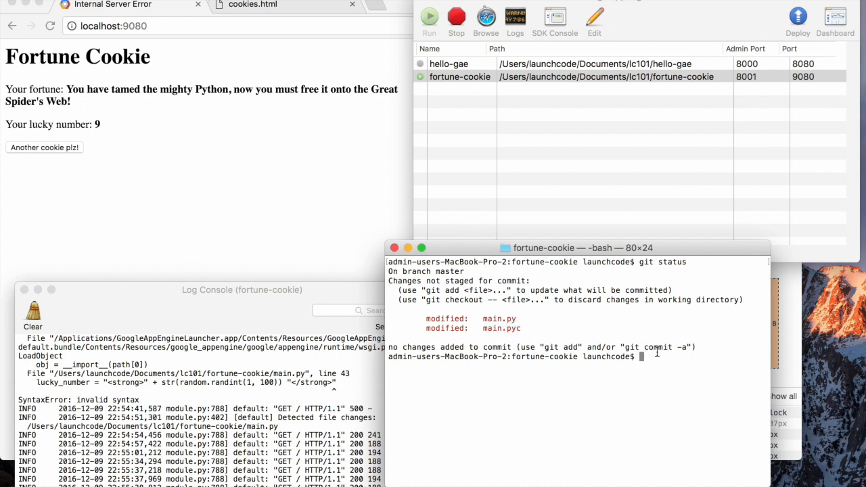
text(git add .)
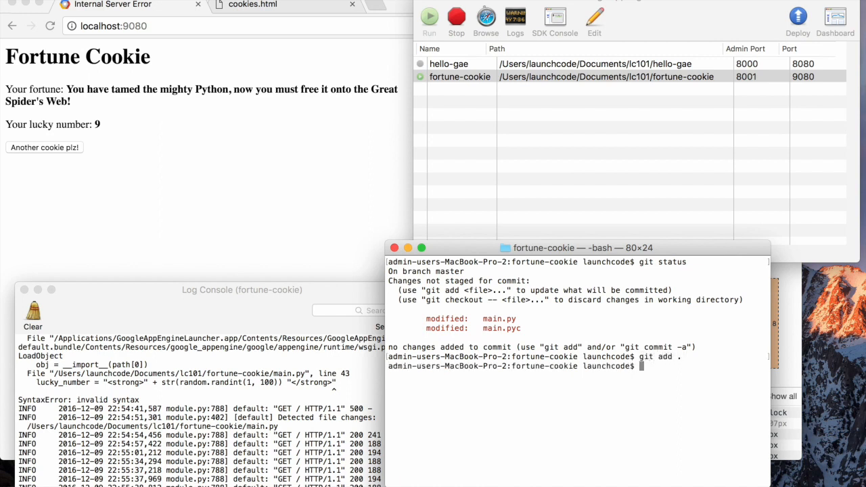
text(git commit)
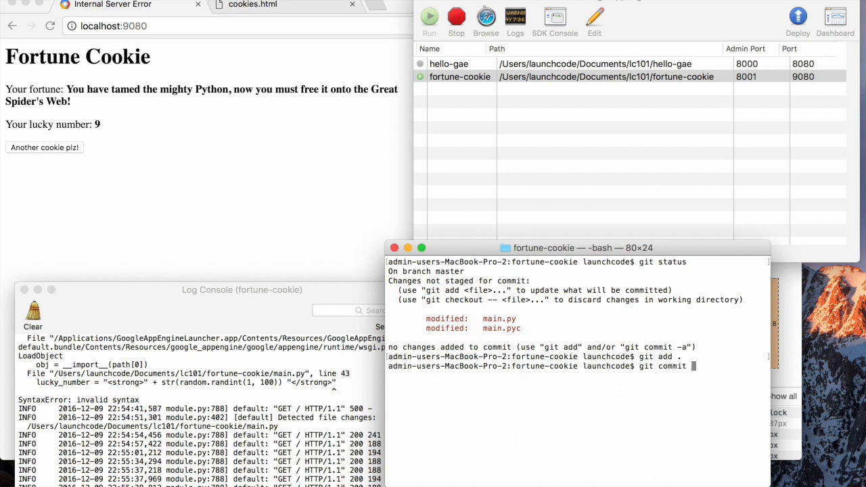
text(-m ")
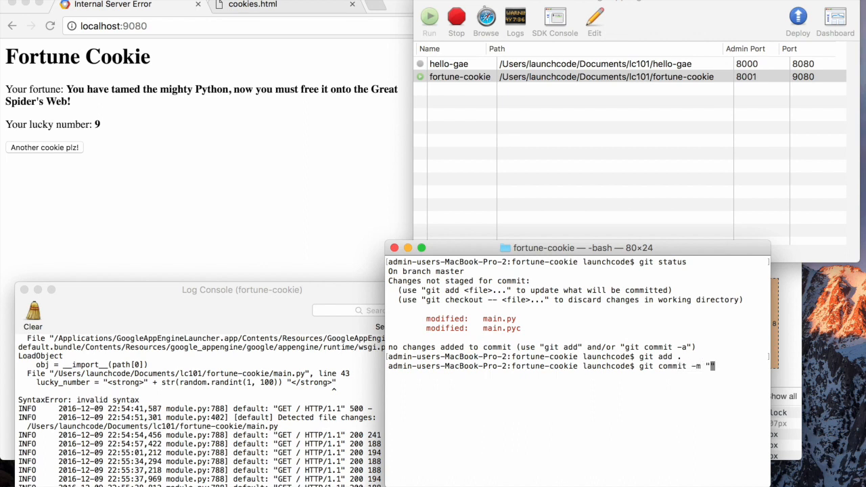
text(implemented lucky number and fo)
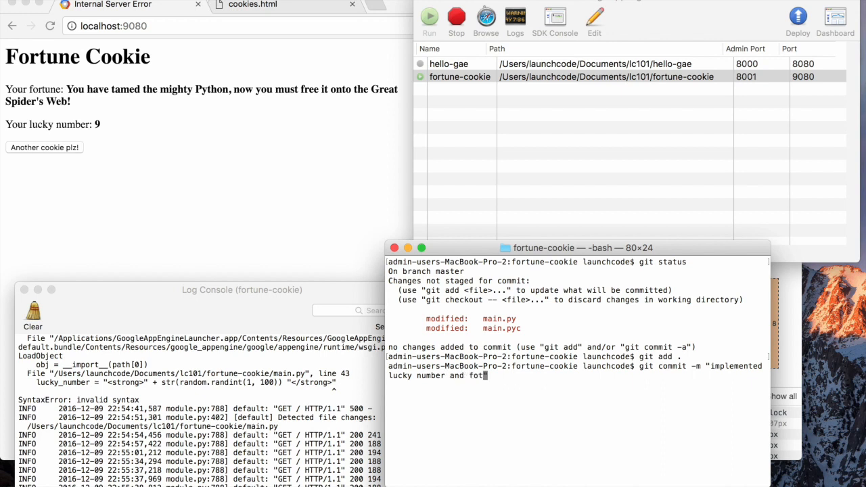
text(random)
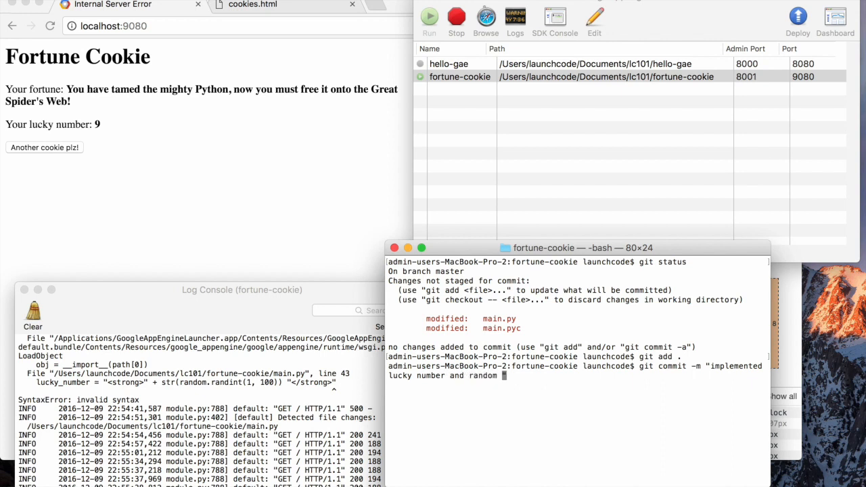
text(fortune)
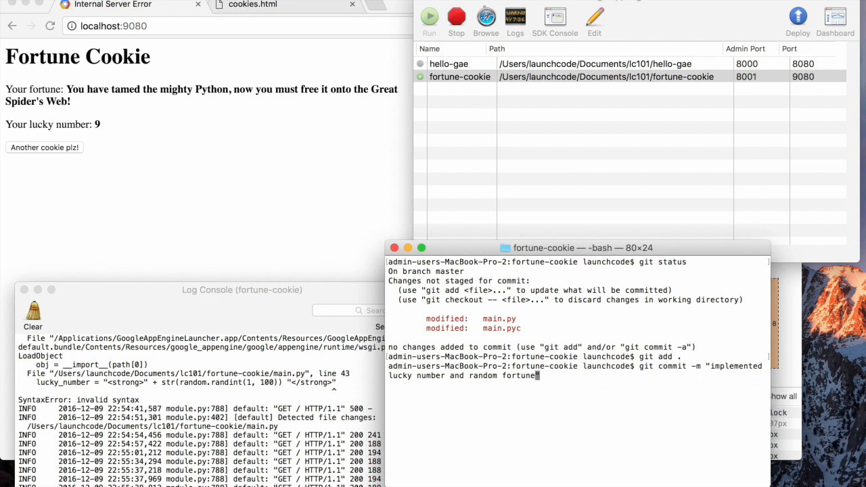
text(a)
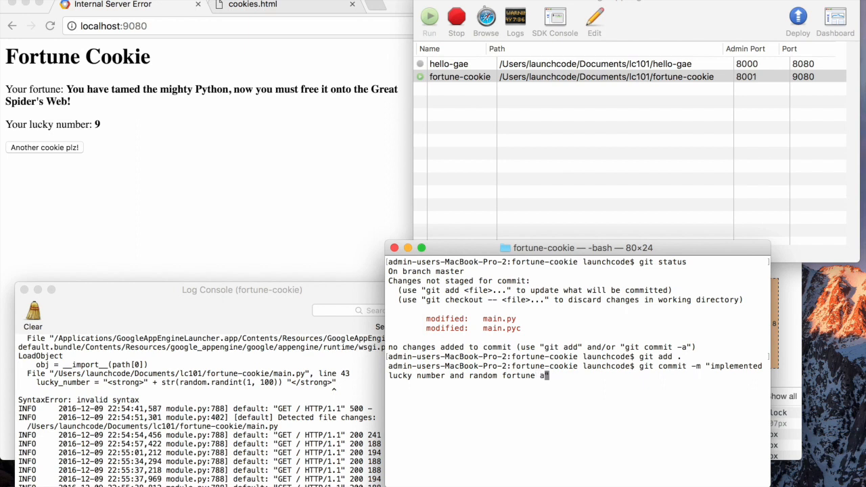
text(nd refresh button)
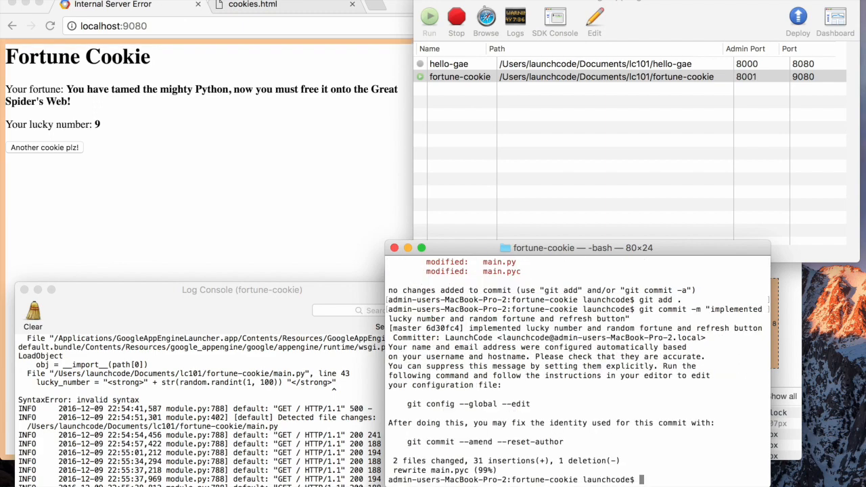
mouse_move(653, 396)
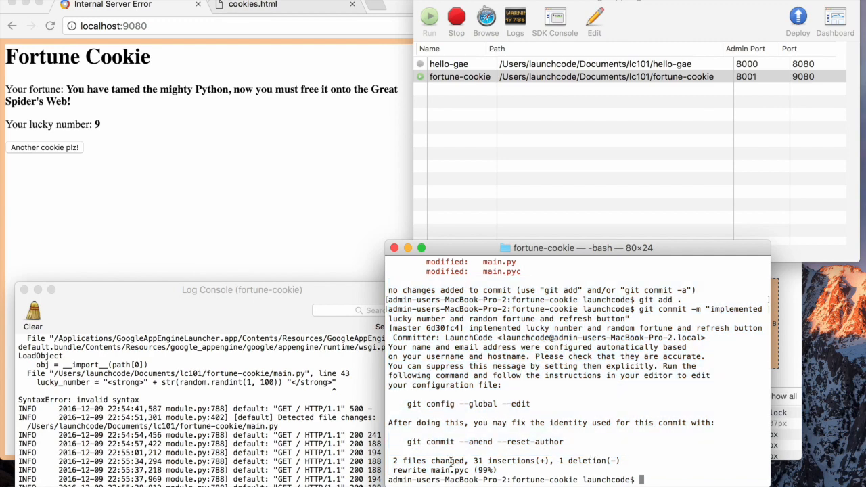
mouse_move(682, 468)
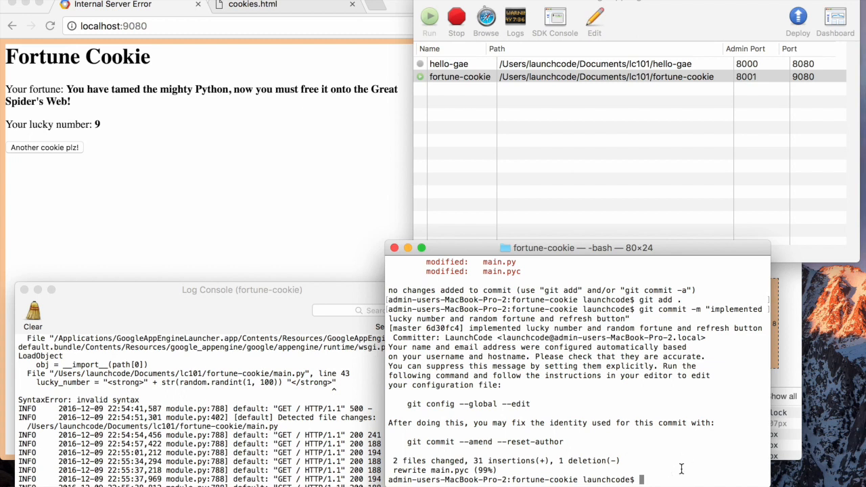
- Run git status to confirm the working directory is clean on master
text(git status)
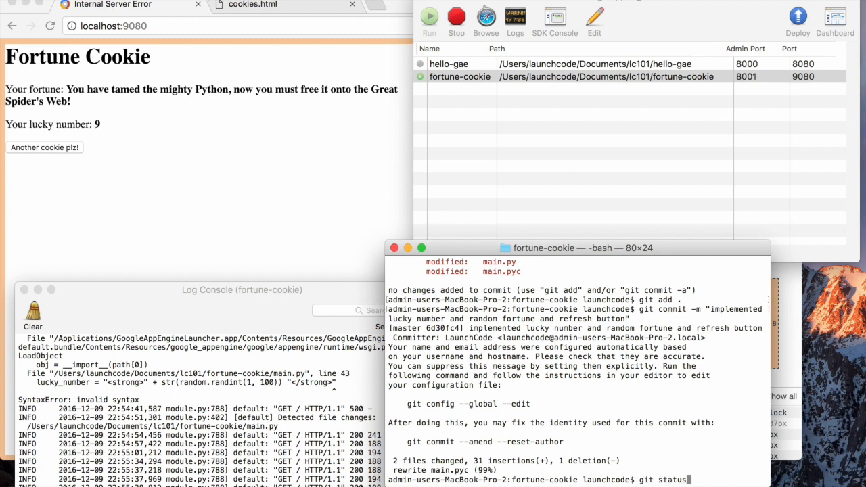
key(Return)
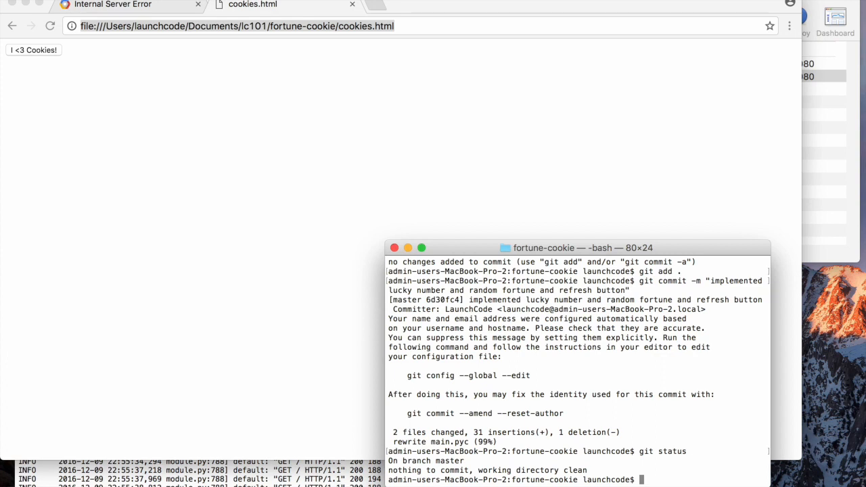
mouse_move(409, 147)
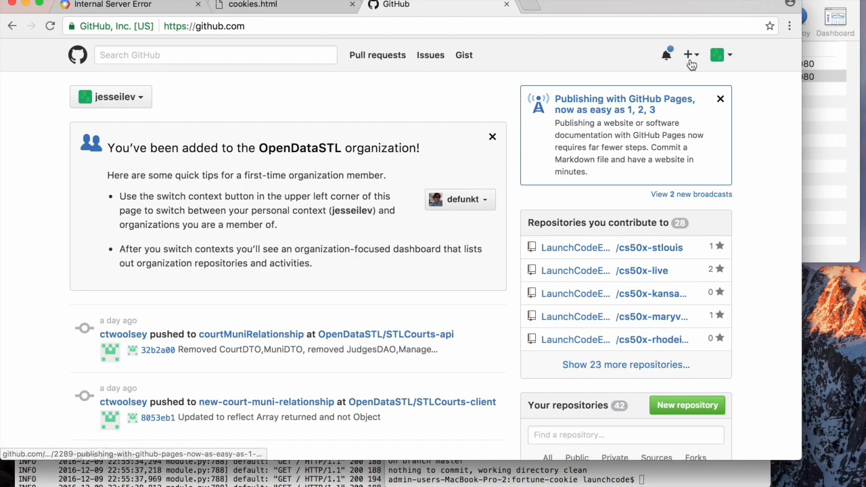
- Create a new public repository named fortune-cookie and select its clone address
click(687, 54)
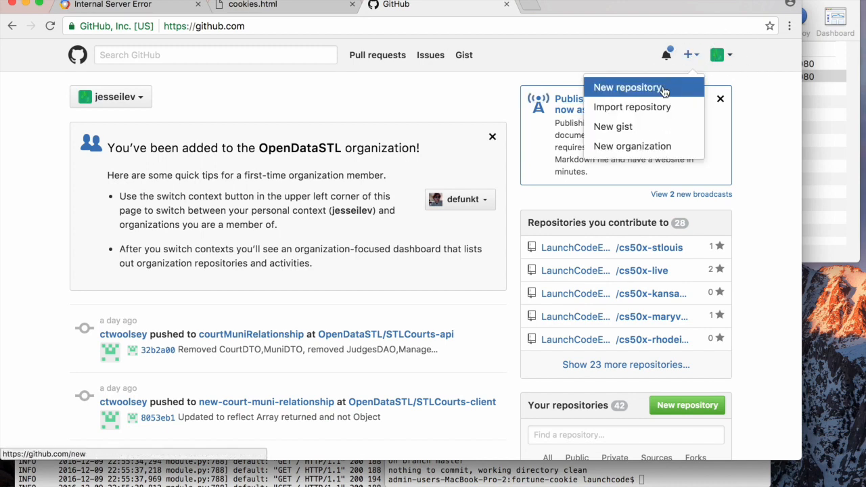
click(628, 86)
text(fortune-cookie)
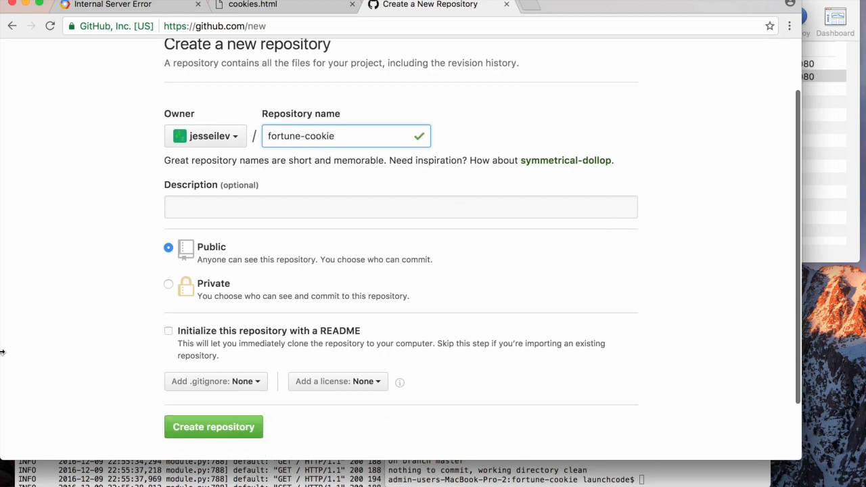
click(214, 427)
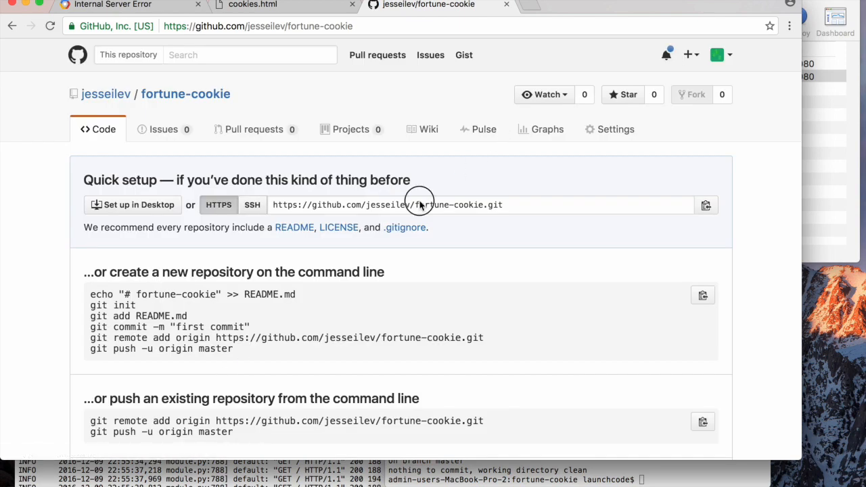
click(420, 206)
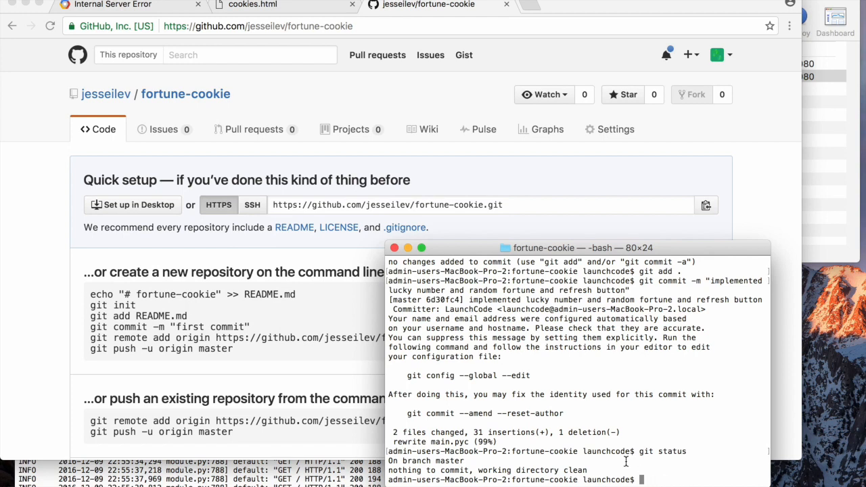
- Add the GitHub repository as remote origin and verify it with git remote -v
text(git)
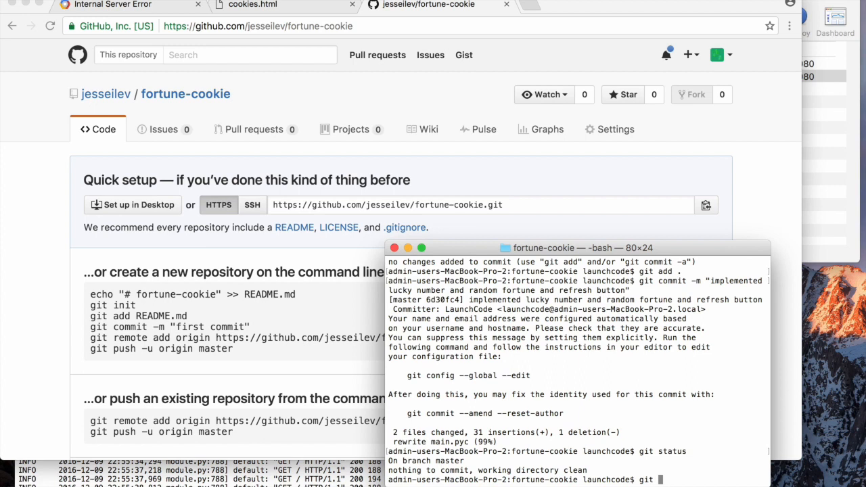
text(remote)
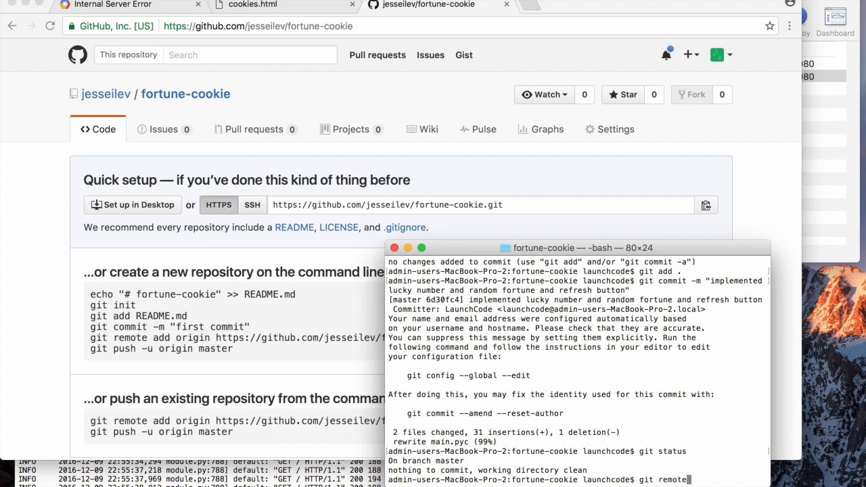
text(add)
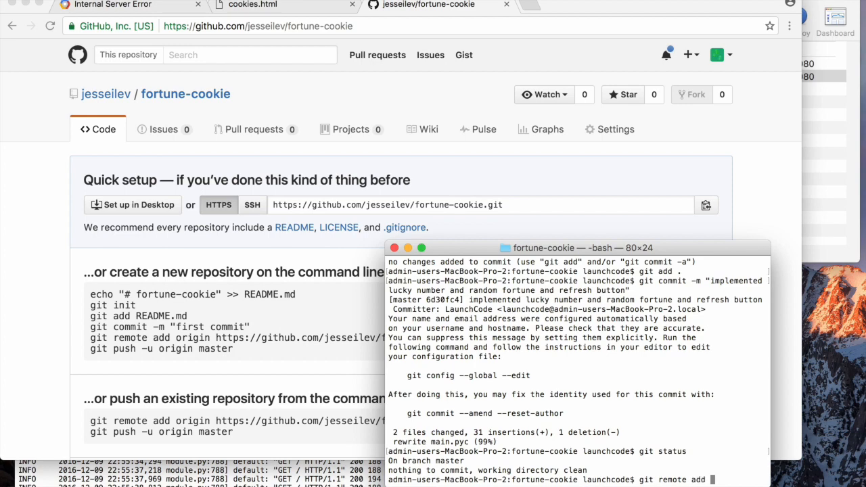
key(enter)
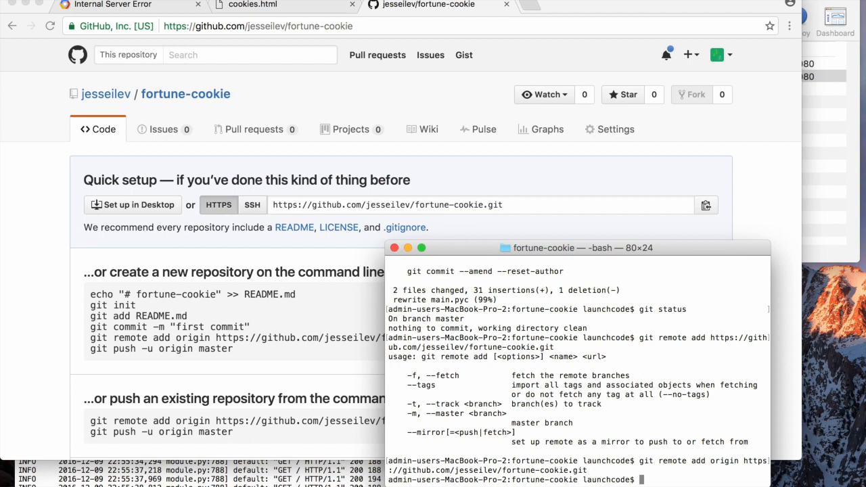
text(git remote -v)
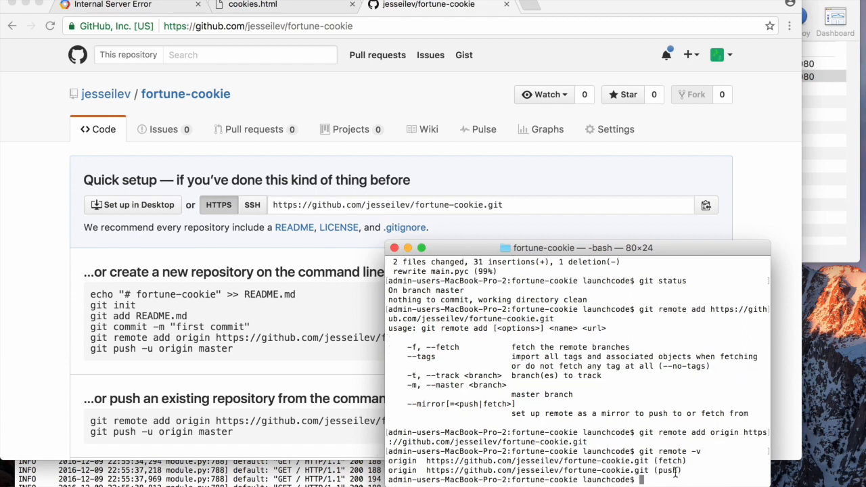
- Push the master branch to origin, entering the jesseilev account credentials
text(git)
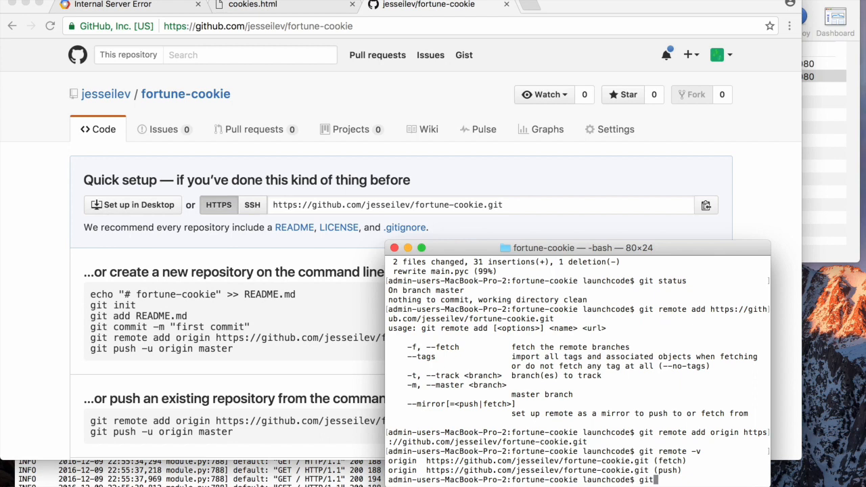
text(push origin)
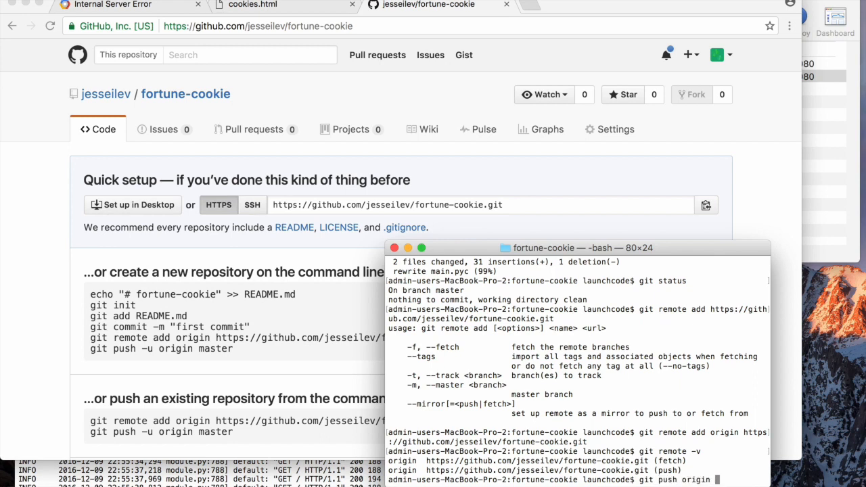
text(master)
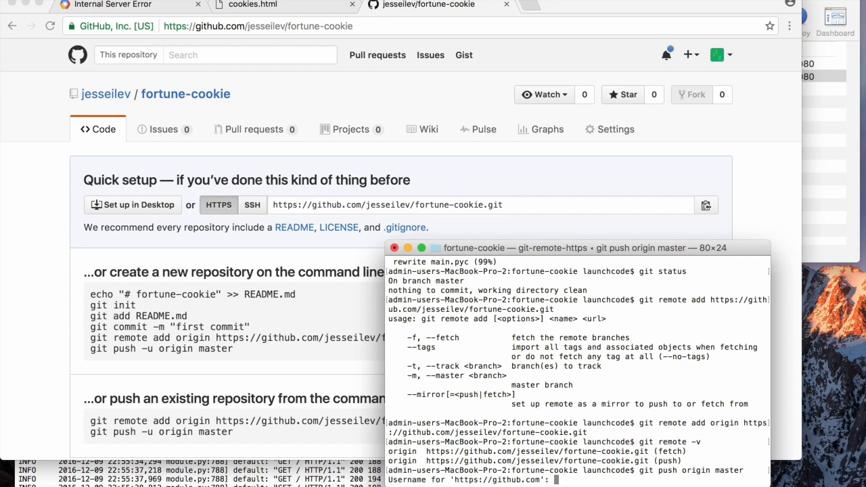
text(jesseilev)
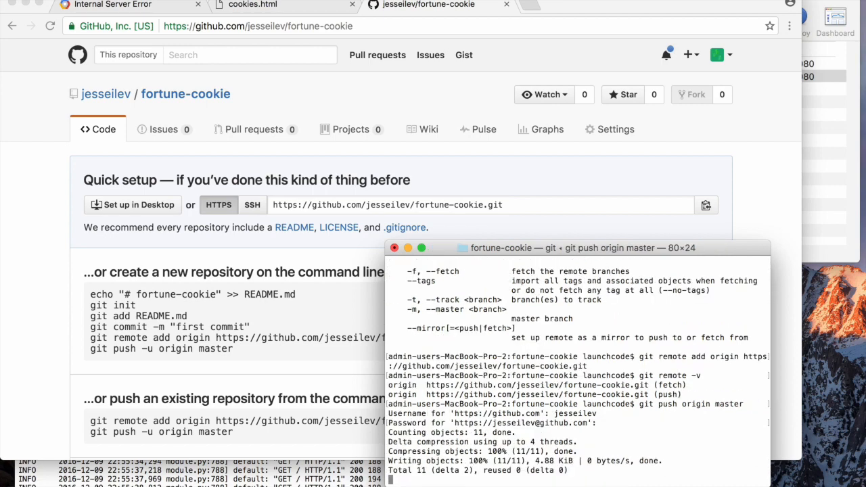
key(Return)
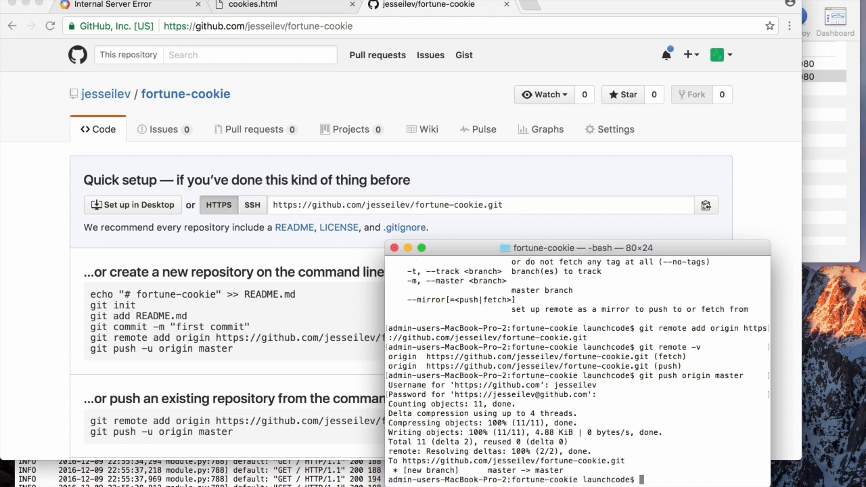
mouse_move(628, 431)
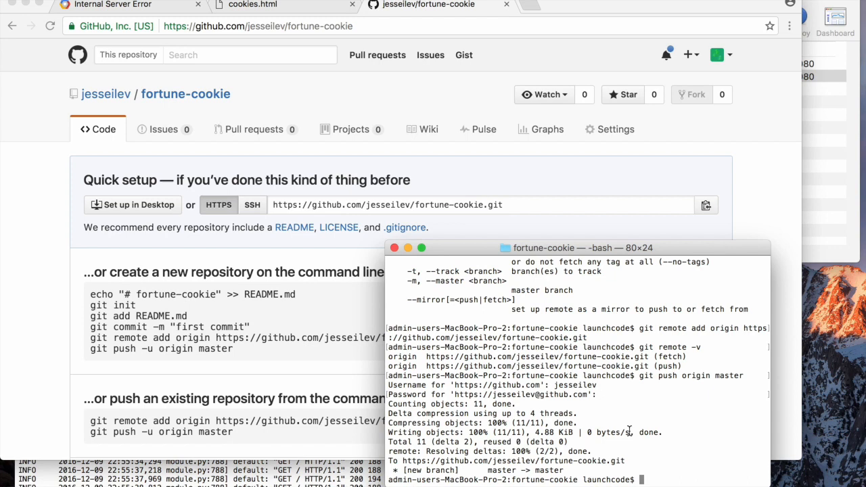